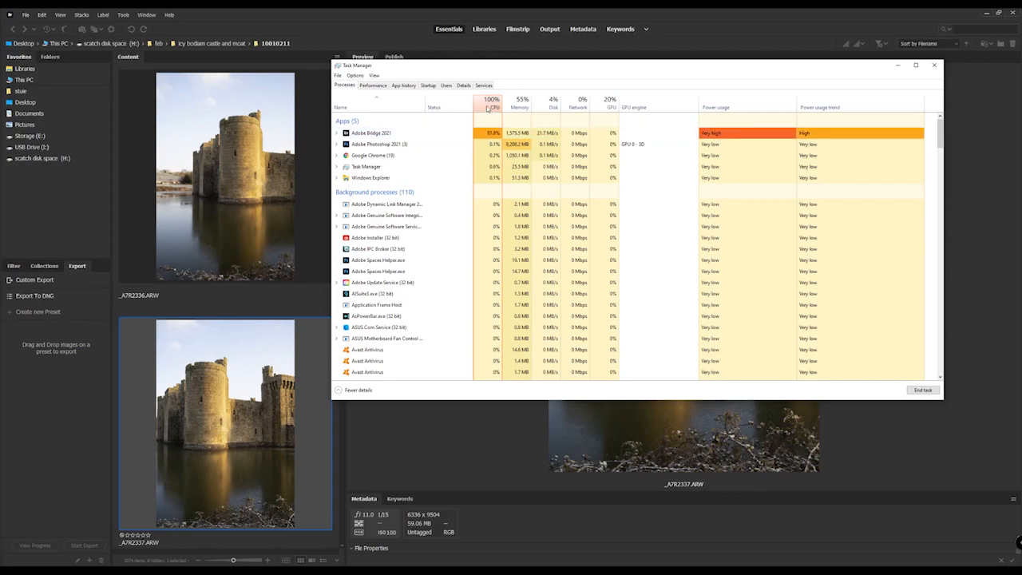
{"action": "mouse_move", "coordinate": [491, 106]}
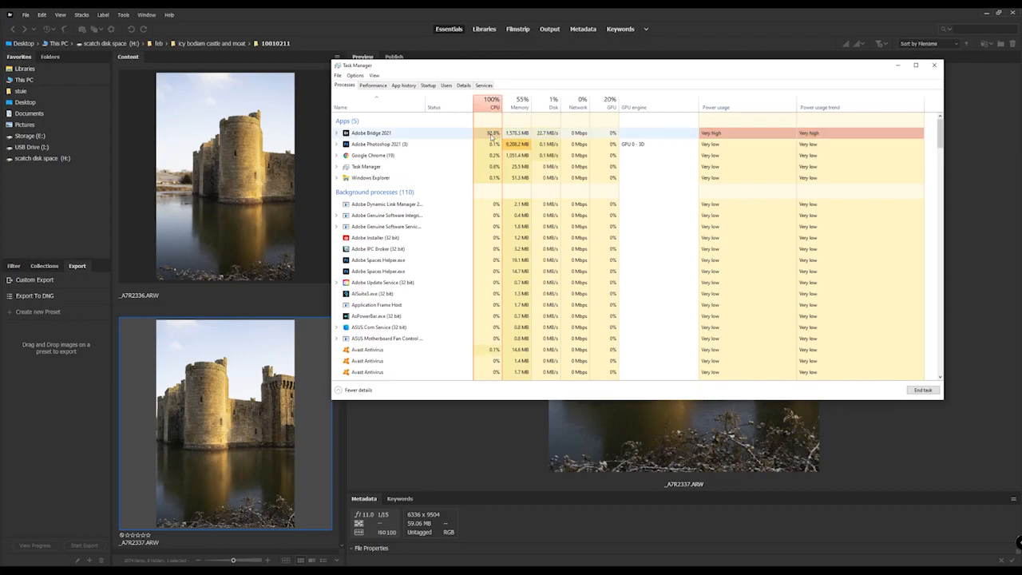
- Minimize Task Manager after seeing Adobe Bridge 2021's very high CPU usage
{"action": "left_click", "coordinate": [935, 65]}
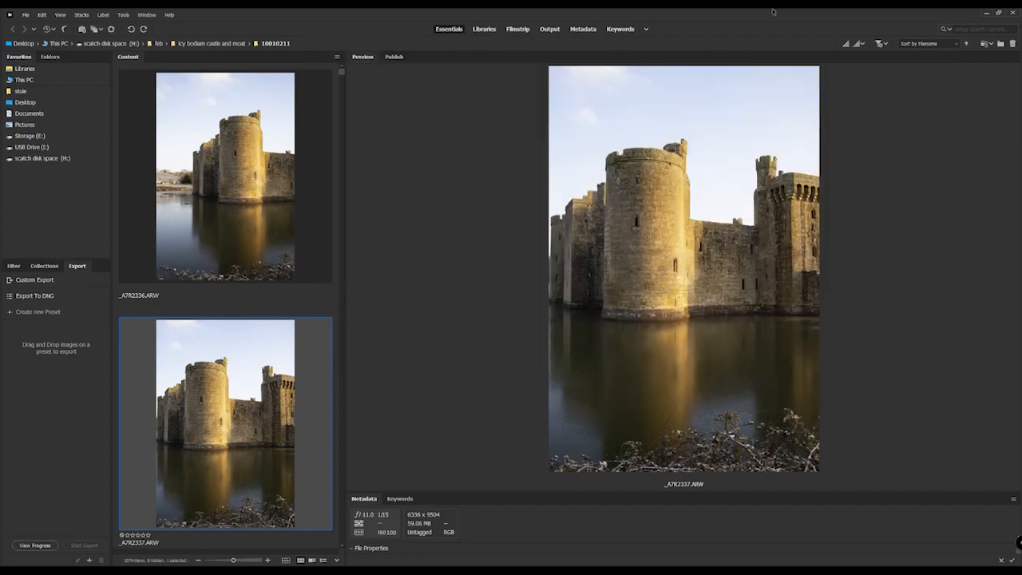
{"action": "mouse_move", "coordinate": [846, 43]}
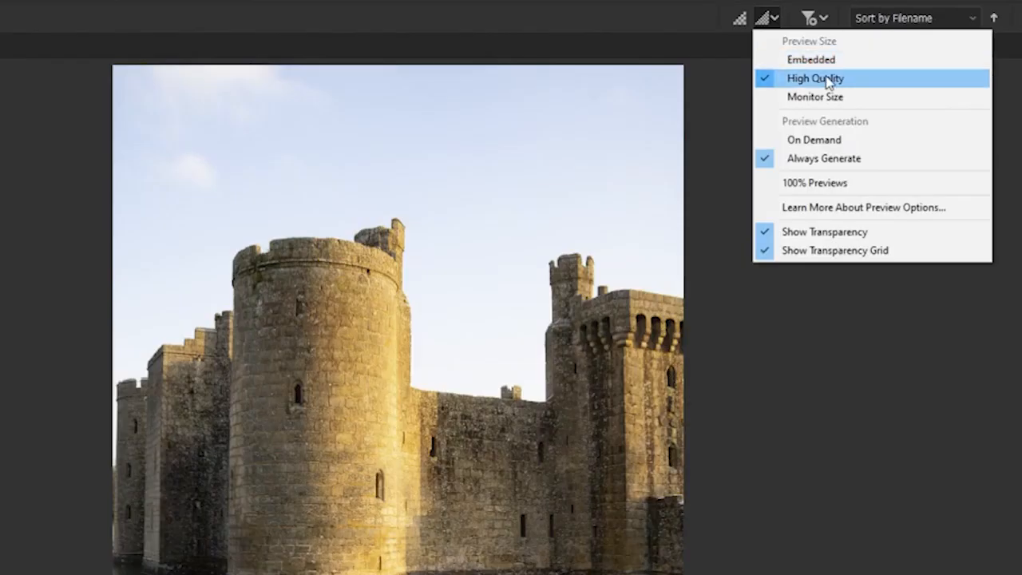
{"action": "mouse_move", "coordinate": [810, 59]}
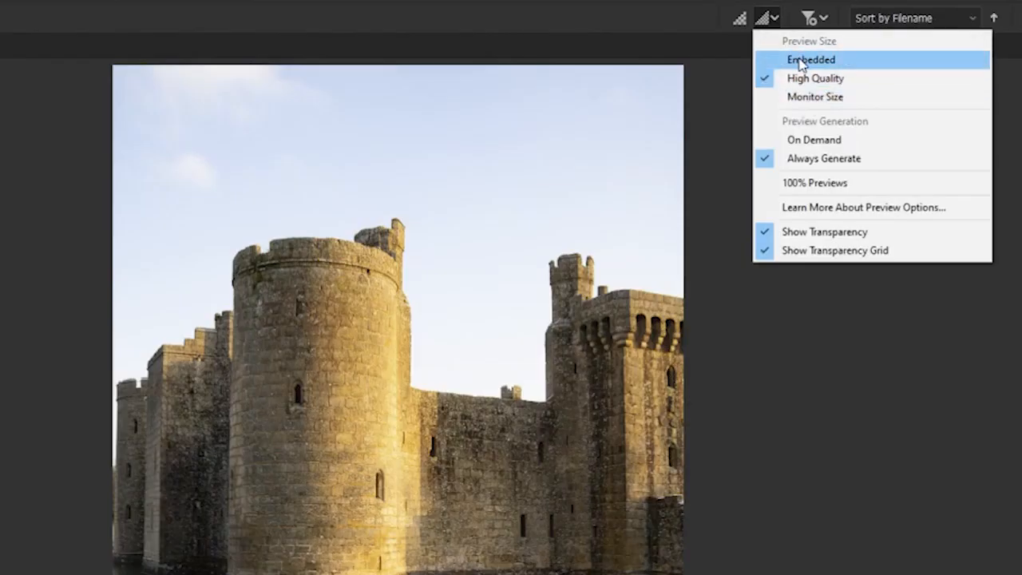
- Set Bridge's preview quality to Embedded instead of High Quality
{"action": "left_click", "coordinate": [811, 59]}
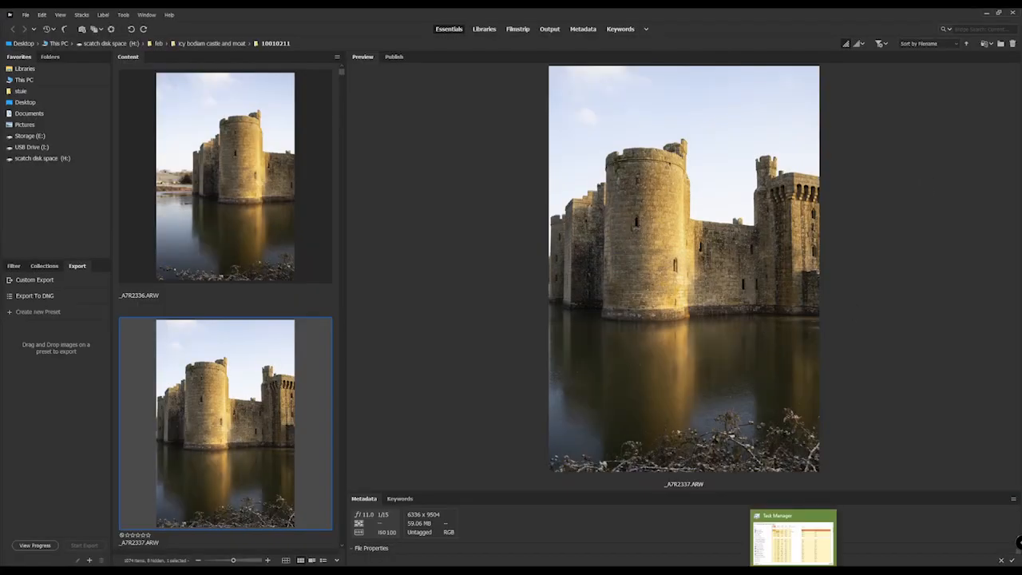
- Recheck Bridge's CPU (still near 92%) in Task Manager, then minimize it again
{"action": "left_click", "coordinate": [793, 535]}
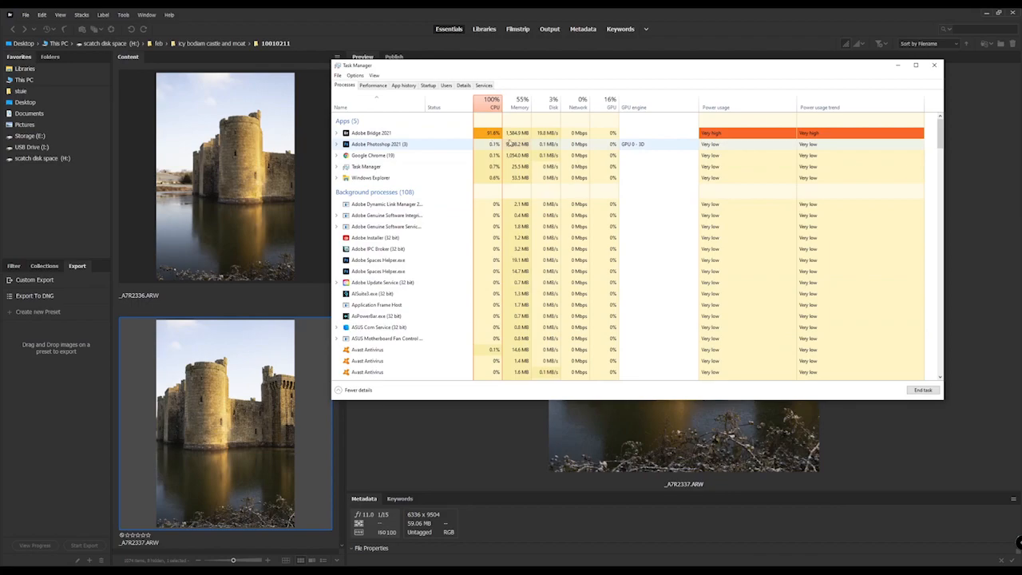
{"action": "left_click", "coordinate": [934, 64]}
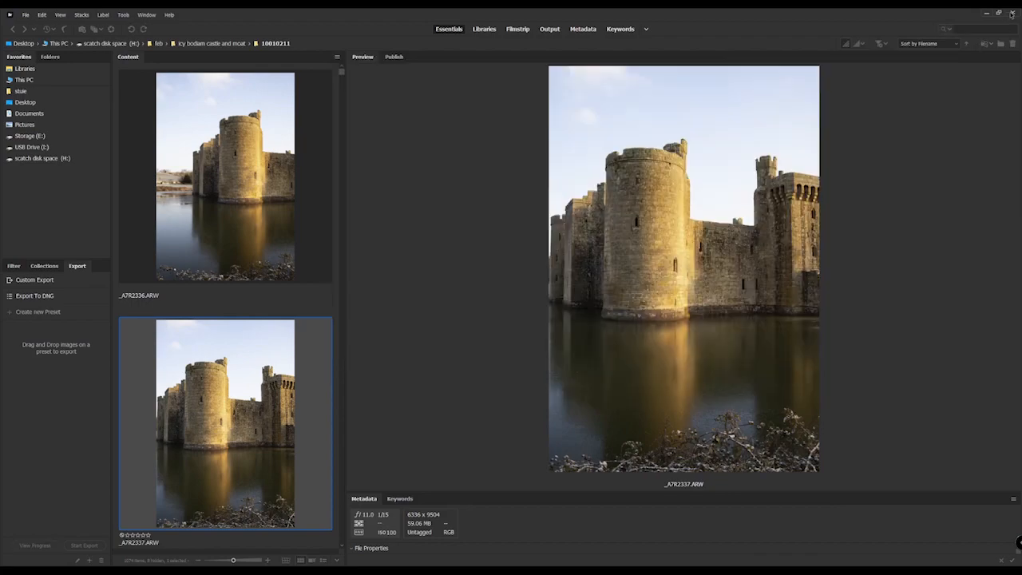